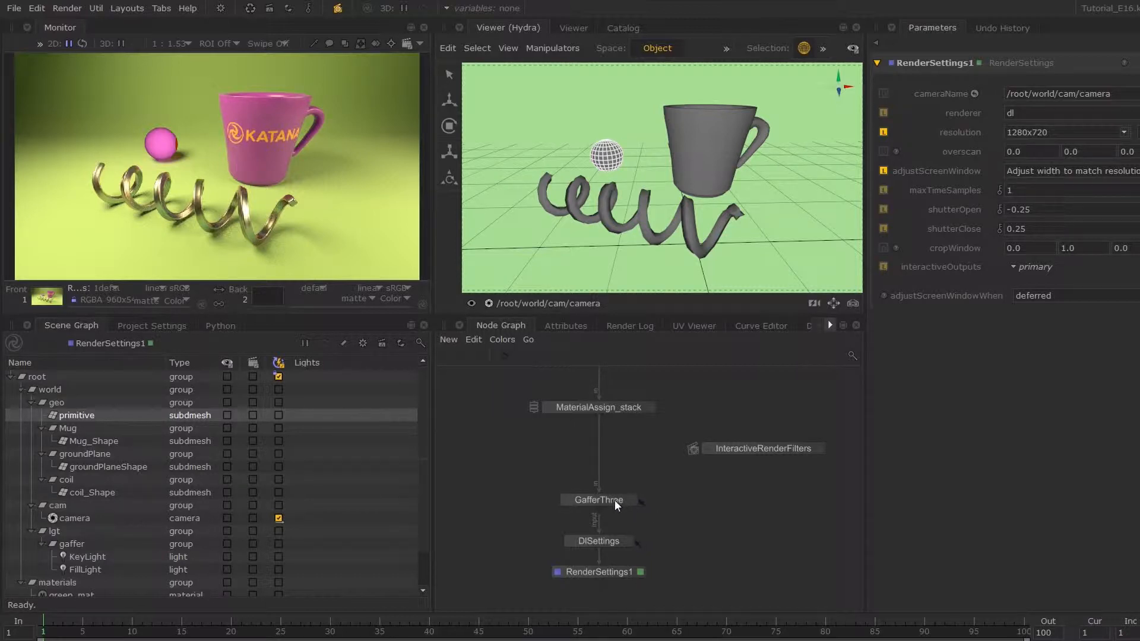
Step: Add a 3Delight mesh light named meshLight to the GafferThree rig
left_click(598, 500)
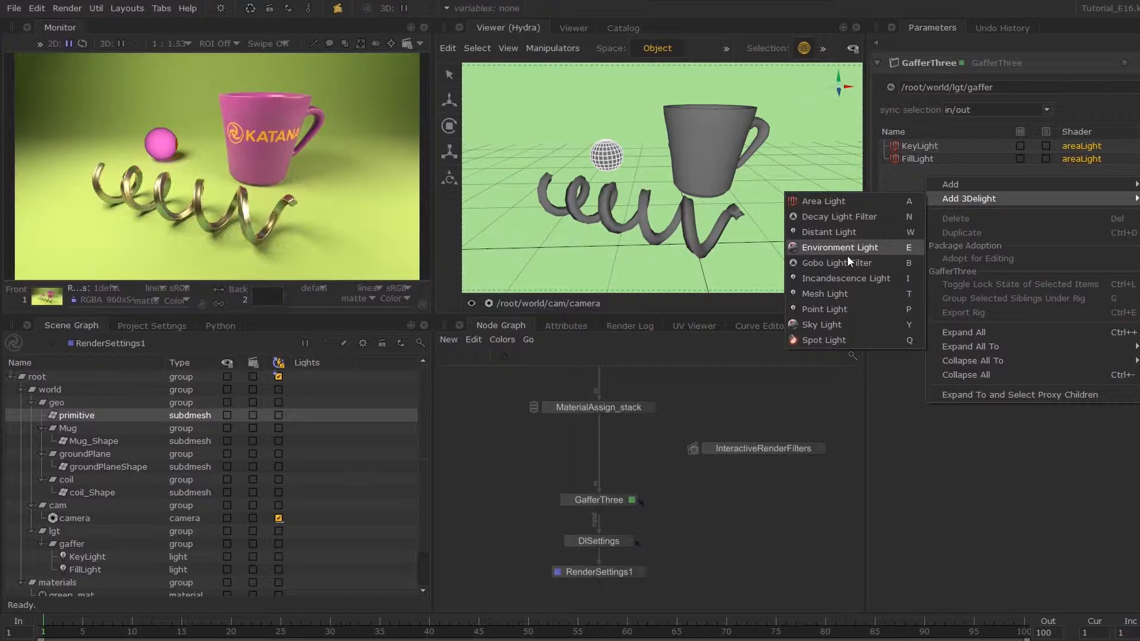
left_click(825, 293)
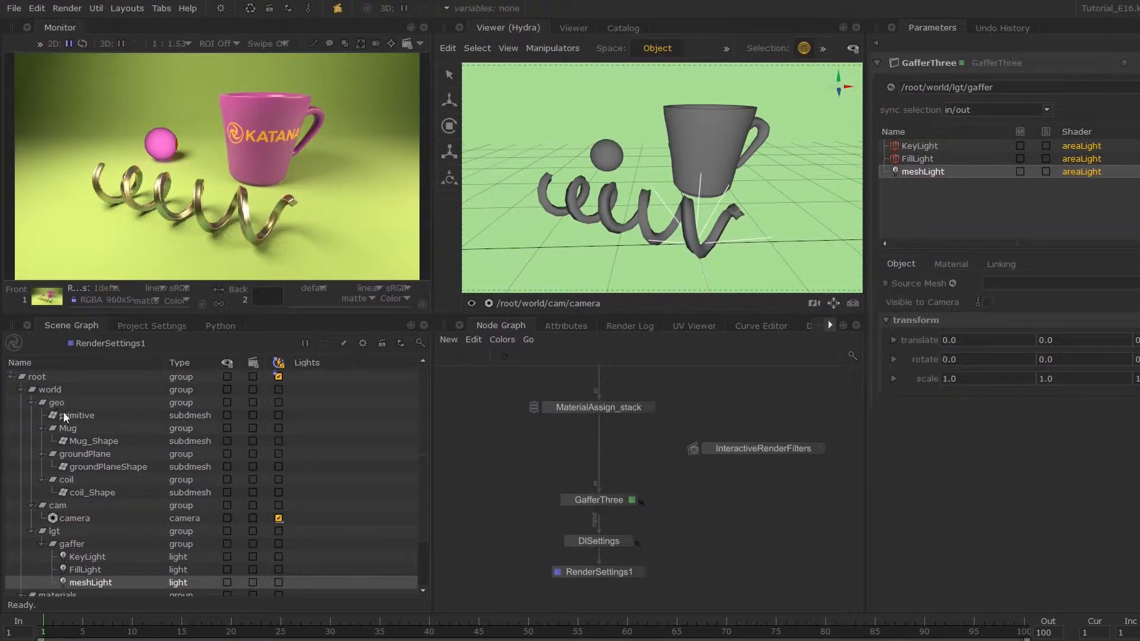
Step: Use /root/world/geo/primitive as meshLight's source mesh
left_click(76, 416)
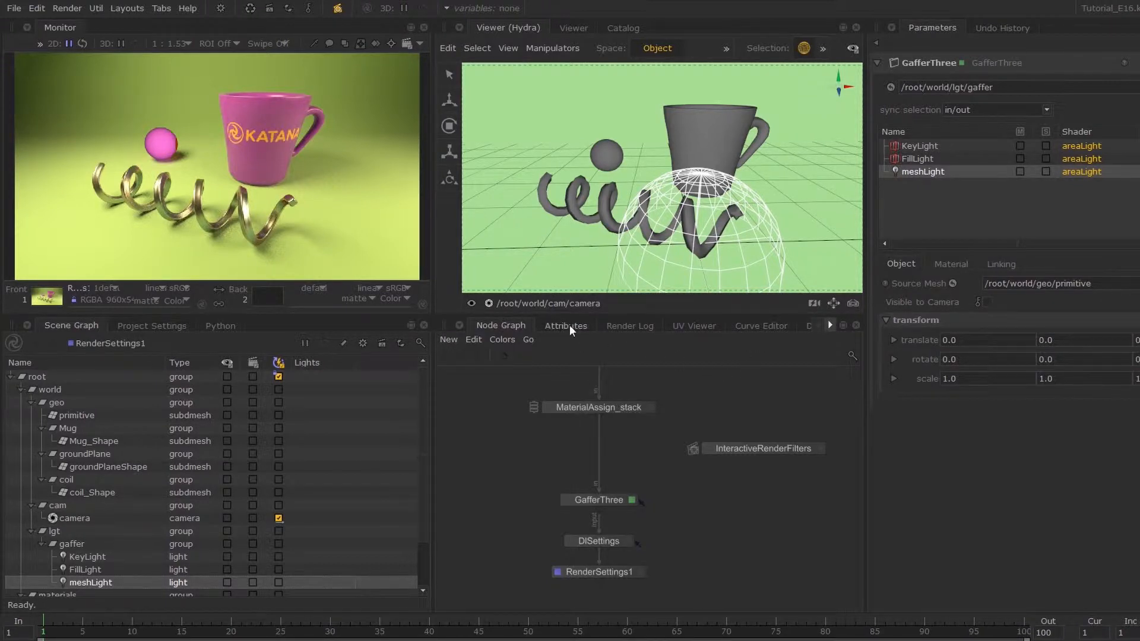
Step: Copy the primitive's xform (translate -1.7, 0.42, -2.7; scale 0.4) onto meshLight's transform
left_click(565, 325)
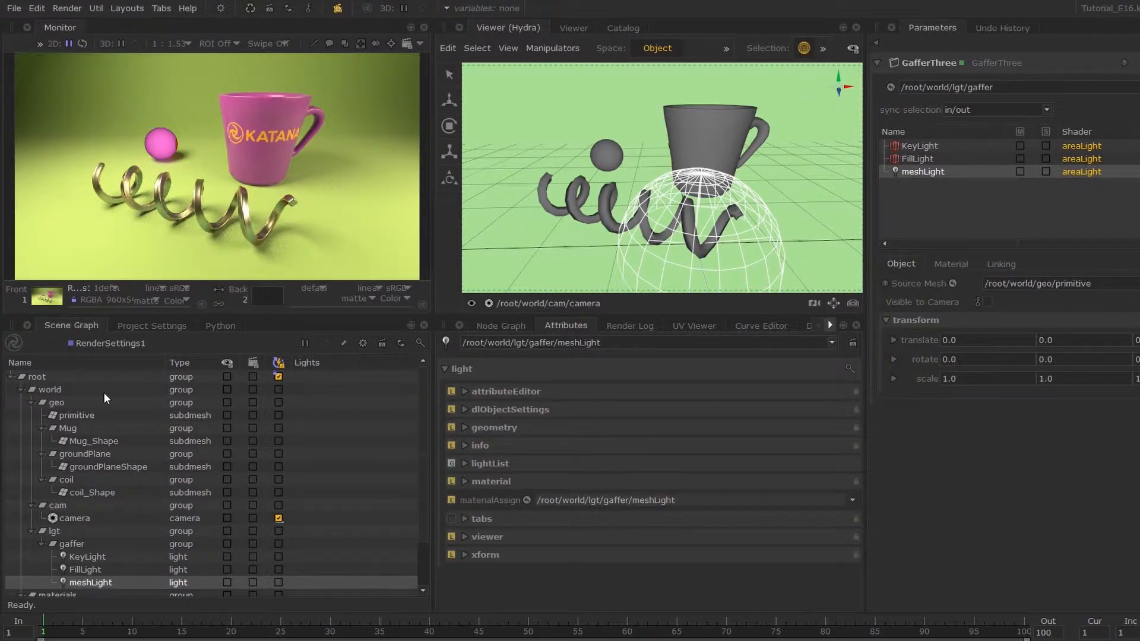
left_click(76, 416)
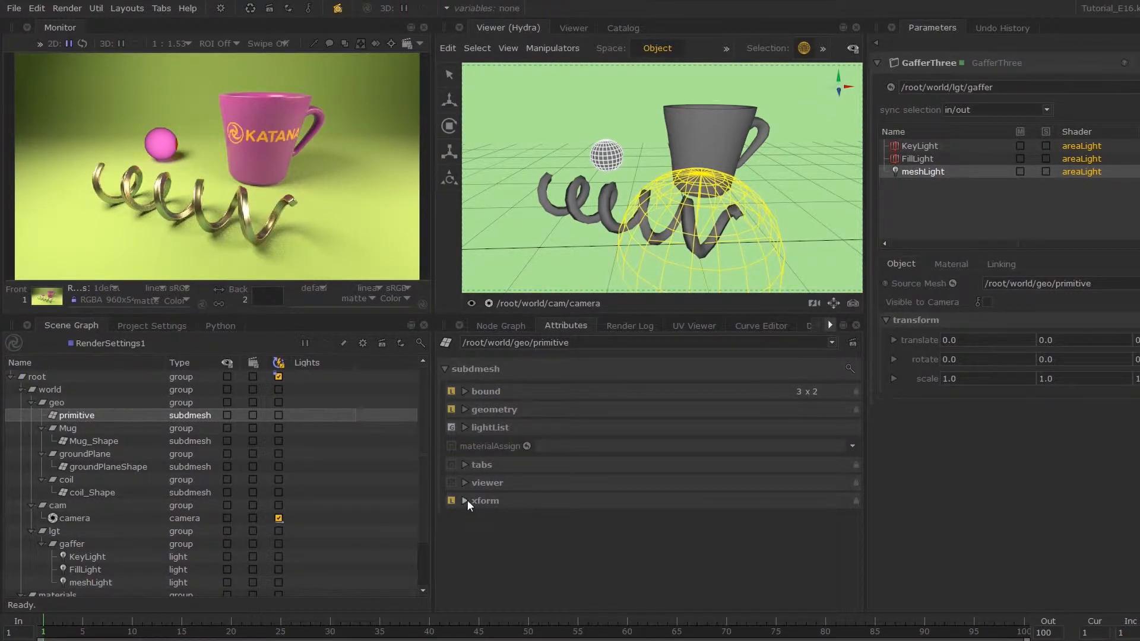
left_click(465, 500)
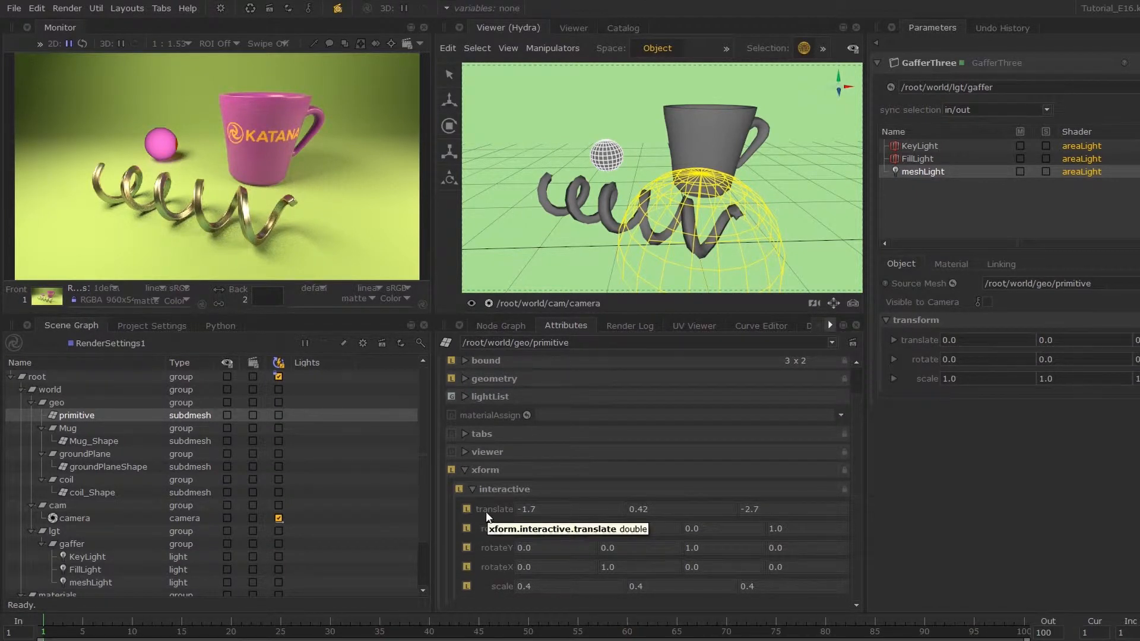
right_click(527, 509)
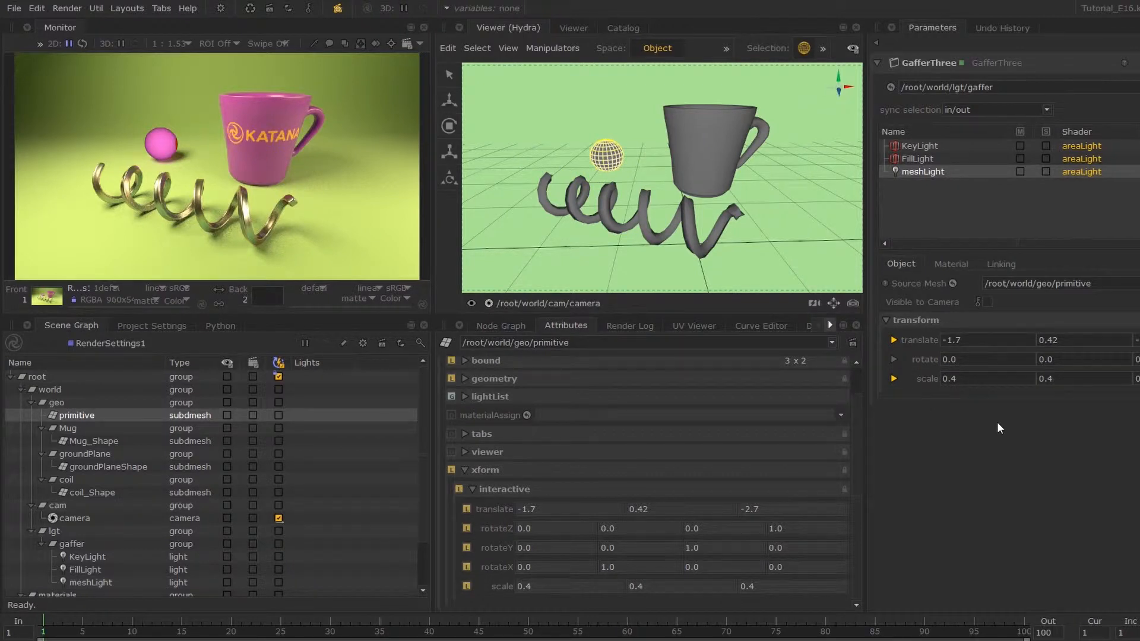
Step: Make meshLight visible to camera and re-render so the sphere glows white
left_click(500, 326)
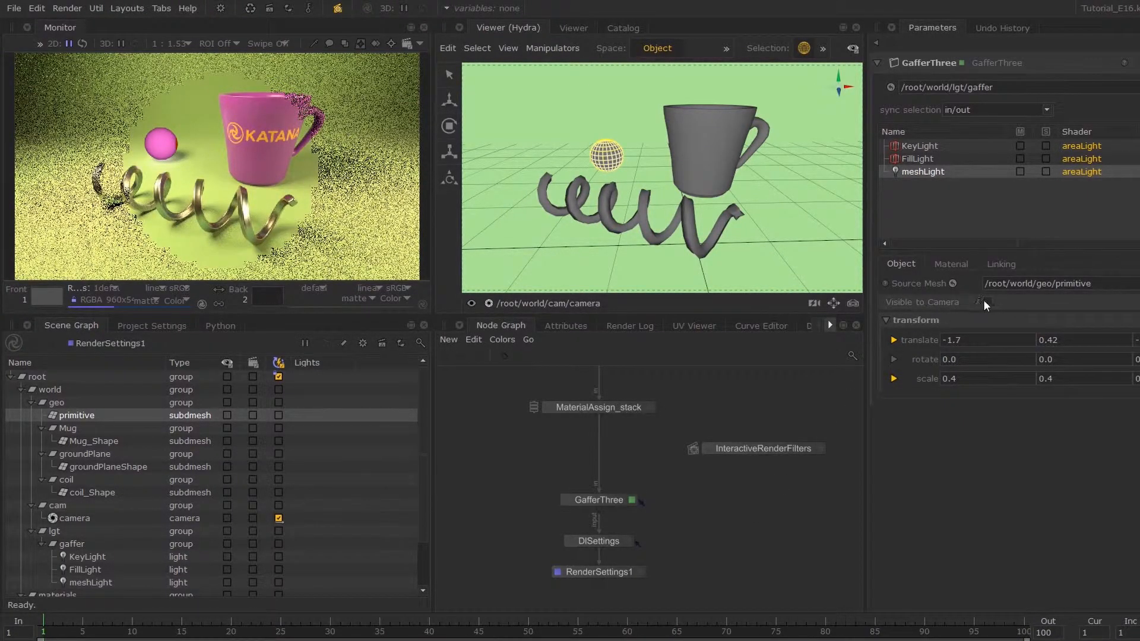
left_click(985, 303)
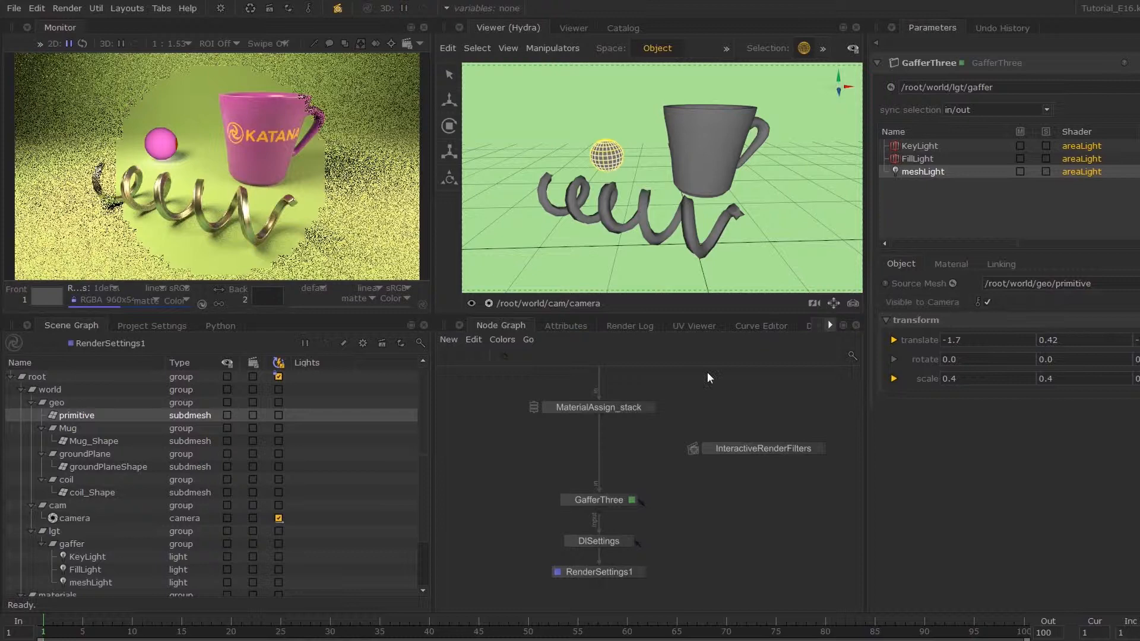
key("ctrl")
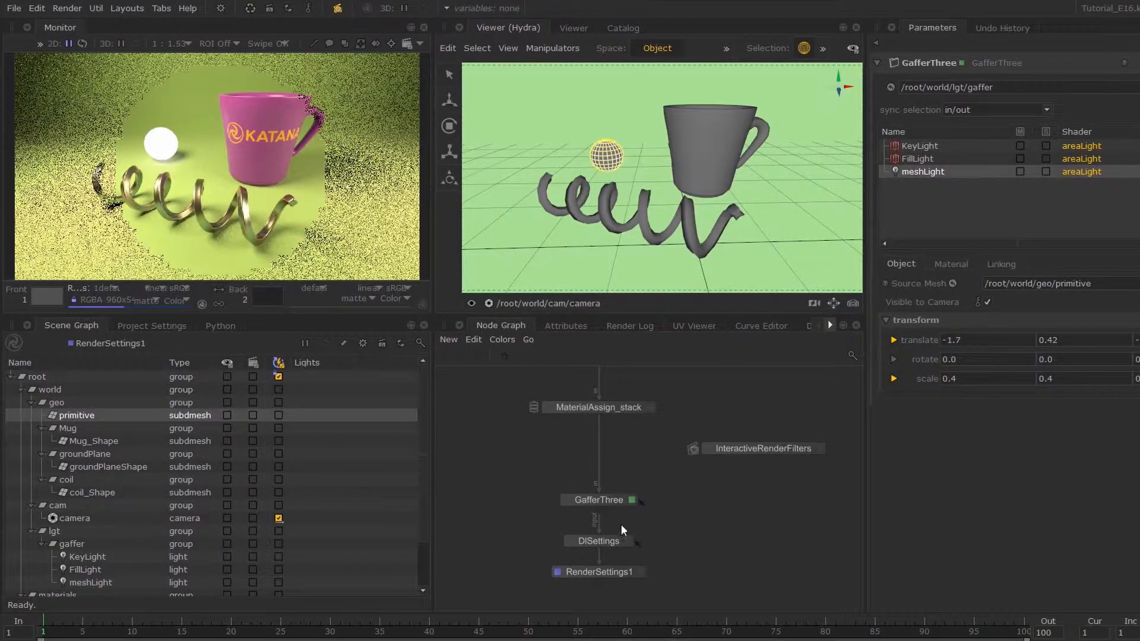
Step: Insert a Prune node between GafferThree and DlSettings and show its parameters
left_click_drag(599, 499, 602, 449)
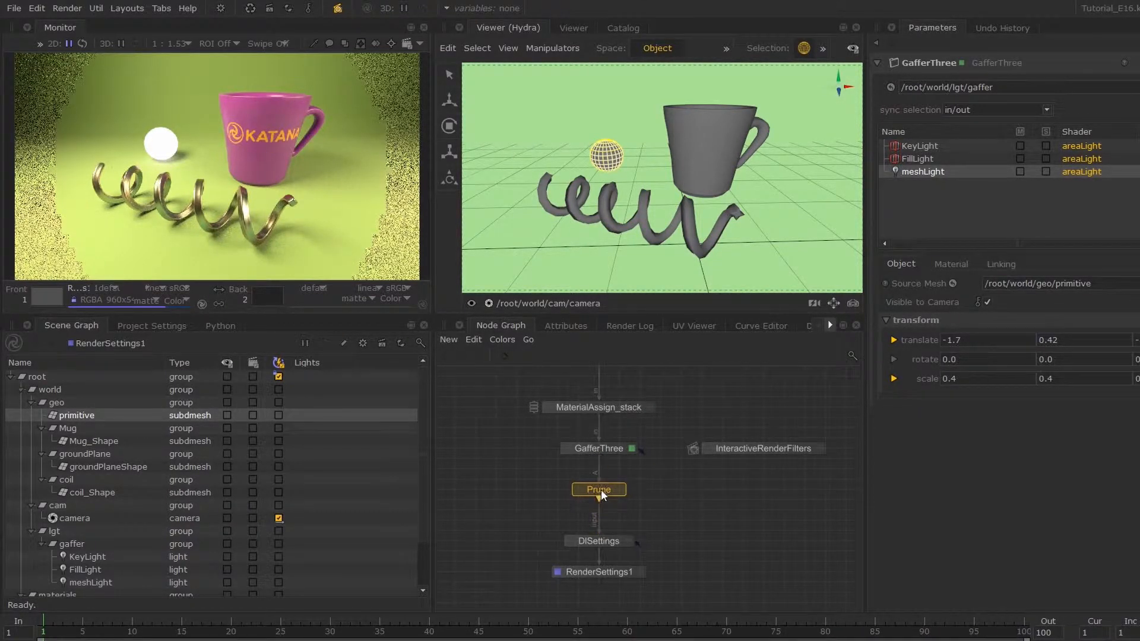
left_click(599, 489)
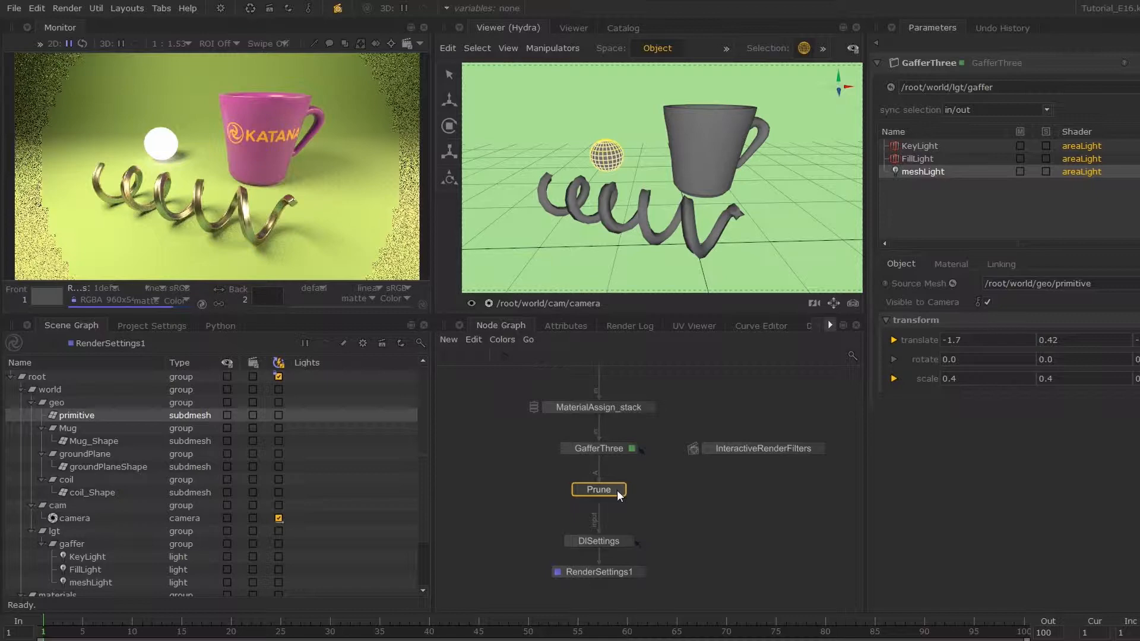
left_click(597, 488)
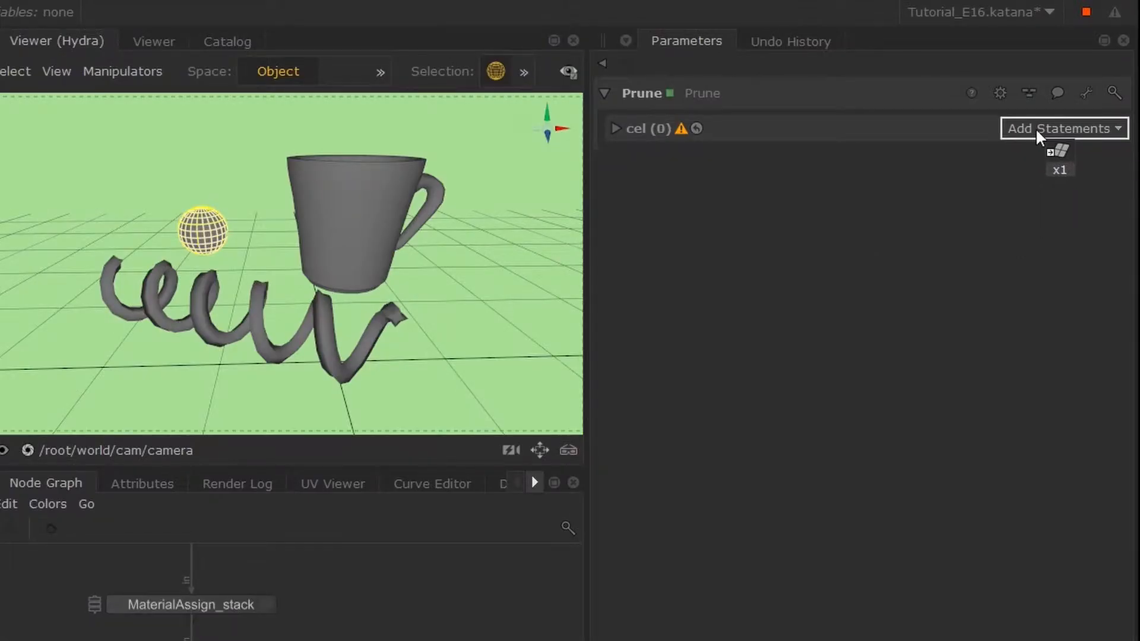
Step: Prune /root/world/geo/primitive, then return to the GafferThree parameters
left_click(1060, 129)
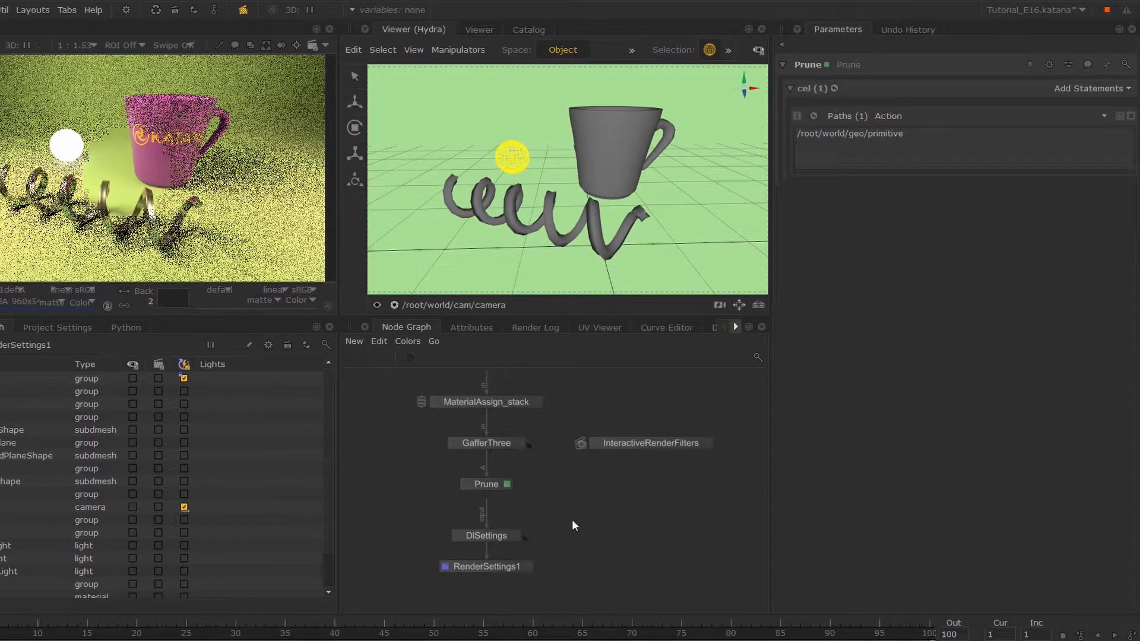
left_click(485, 443)
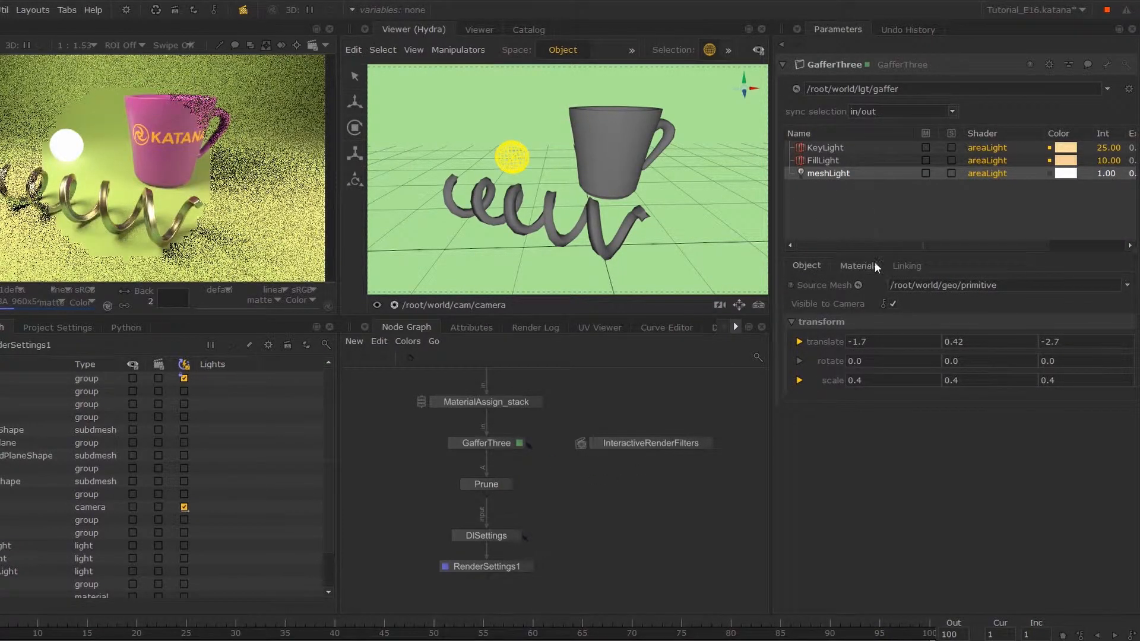
Step: Set meshLight's dlLightShader colour to 0.1 0.2 0.9 and intensity to 4
left_click(856, 265)
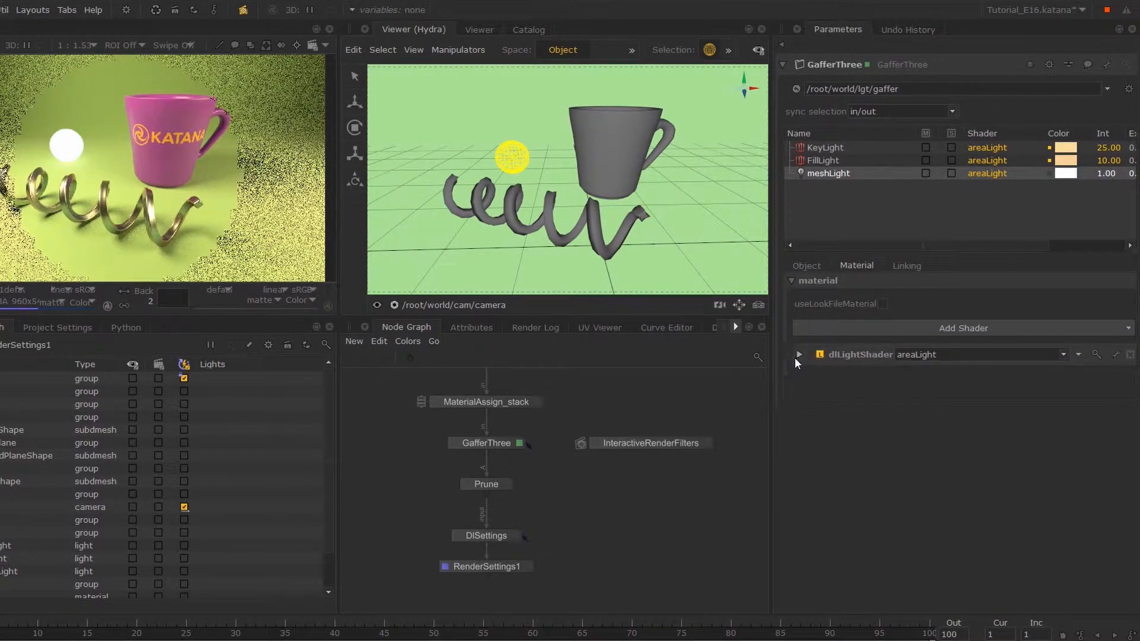
left_click(799, 355)
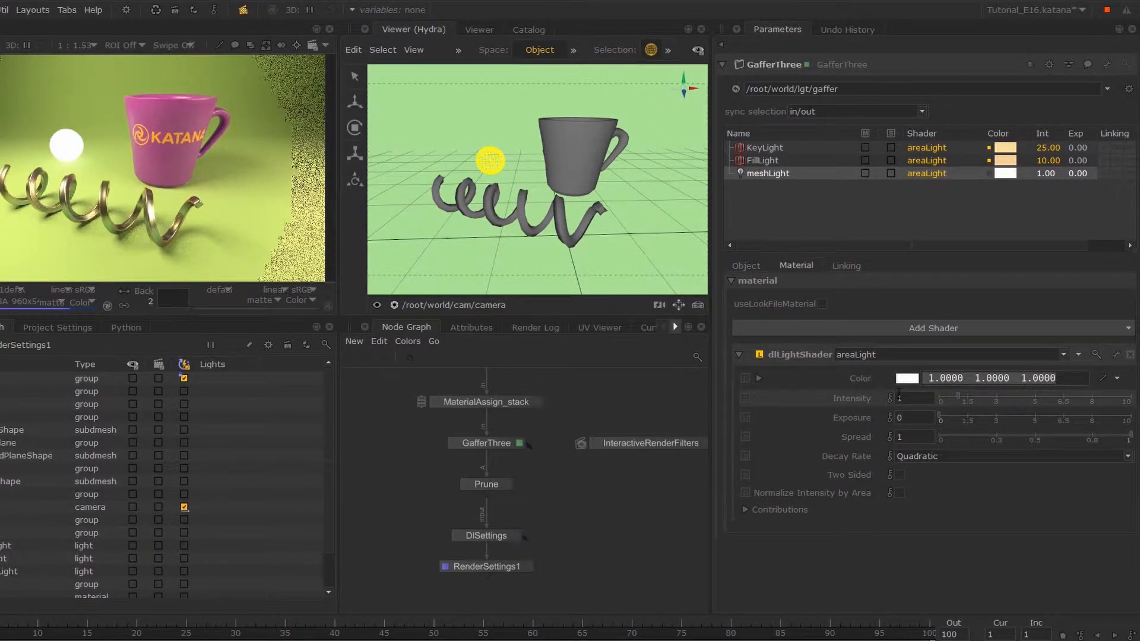
type("0.1")
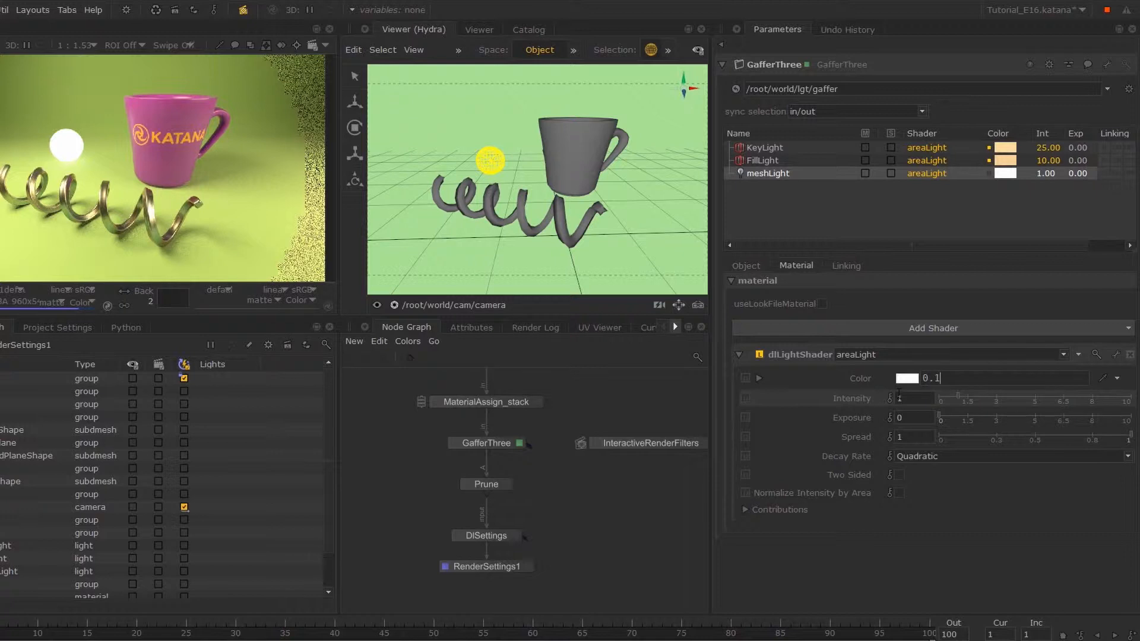
type("0.2 0.9")
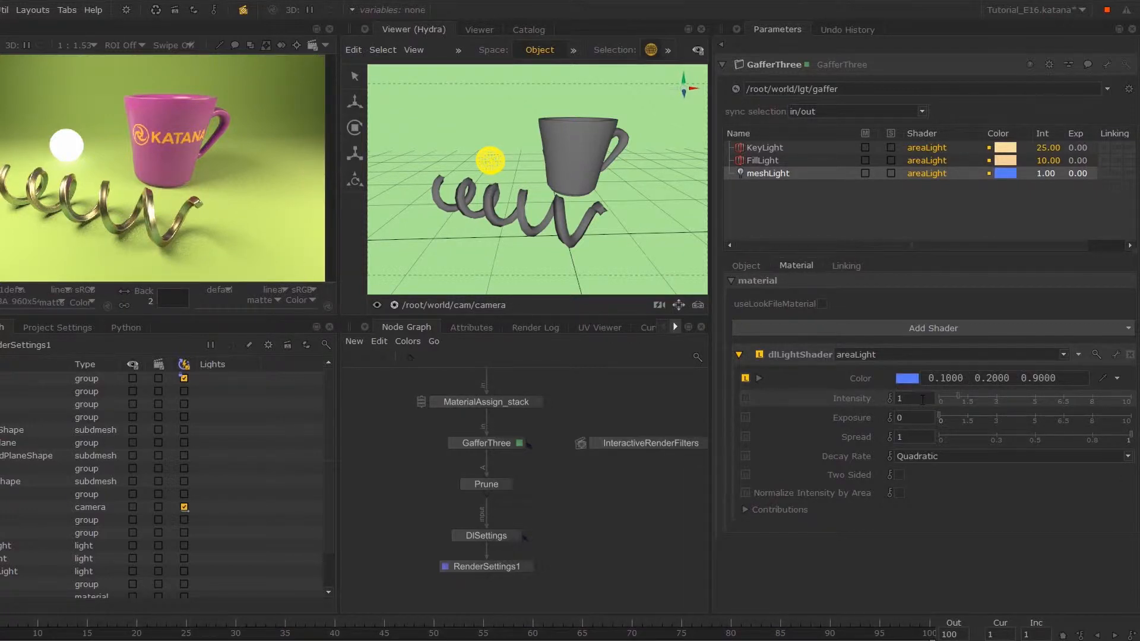
type("4.")
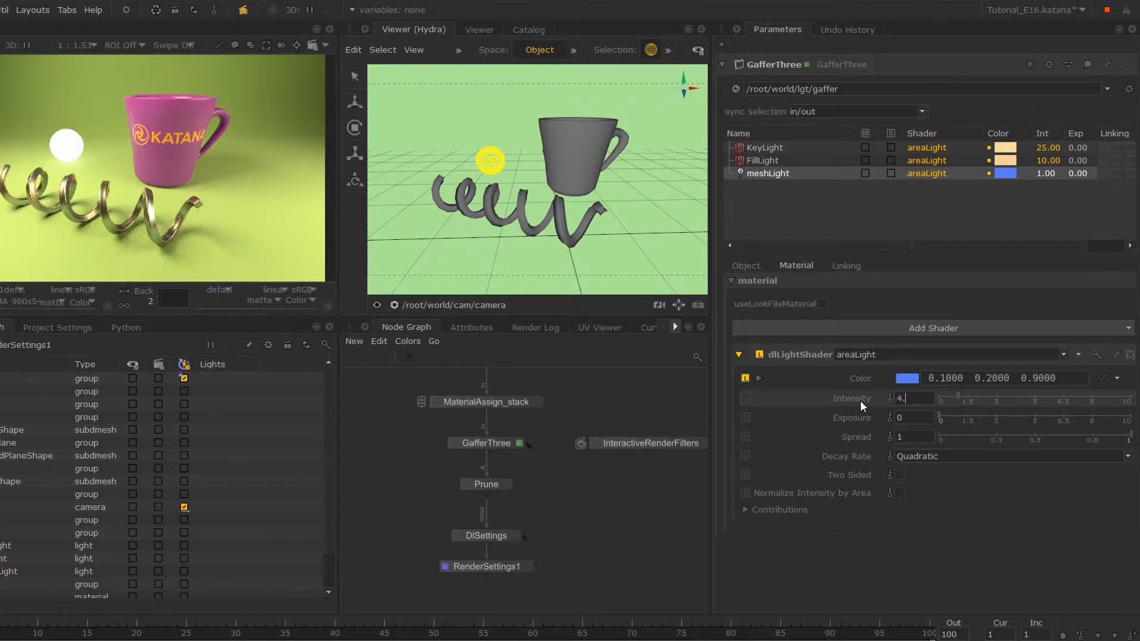